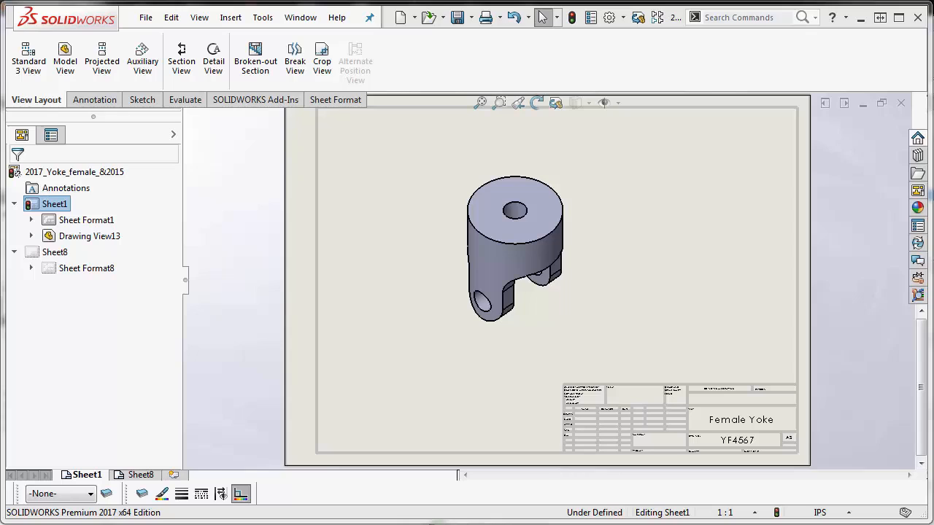
mouse_move(300, 22)
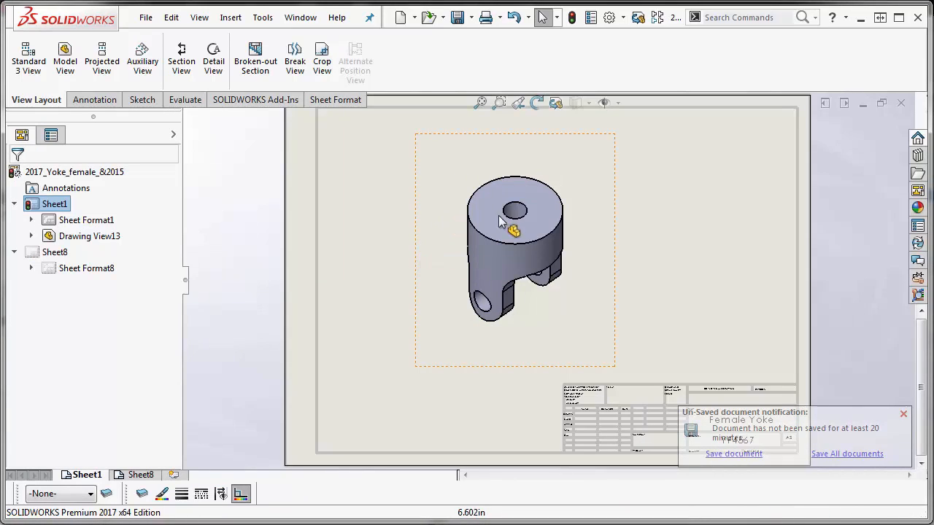
mouse_move(426, 239)
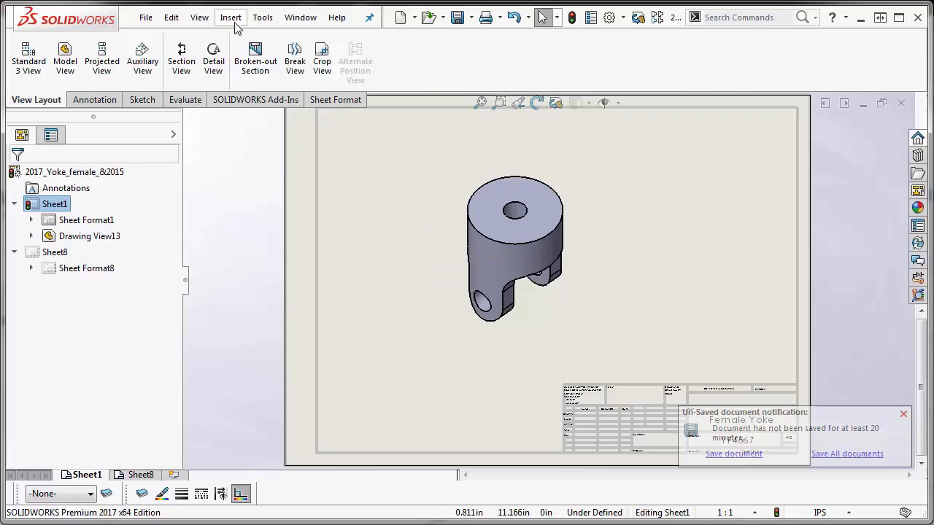
Insert Model Items with surfaces enabled so the yoke's top plate surface body appears in the view.
click(231, 18)
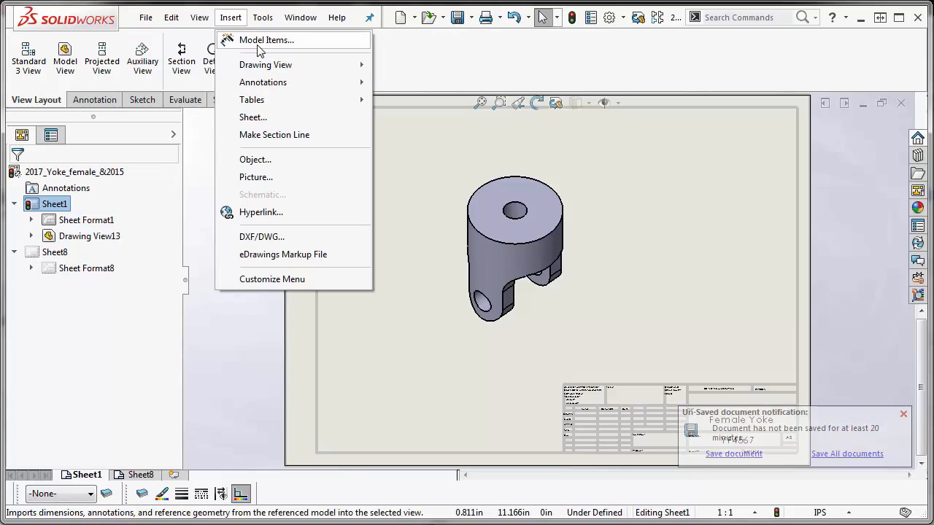
click(266, 40)
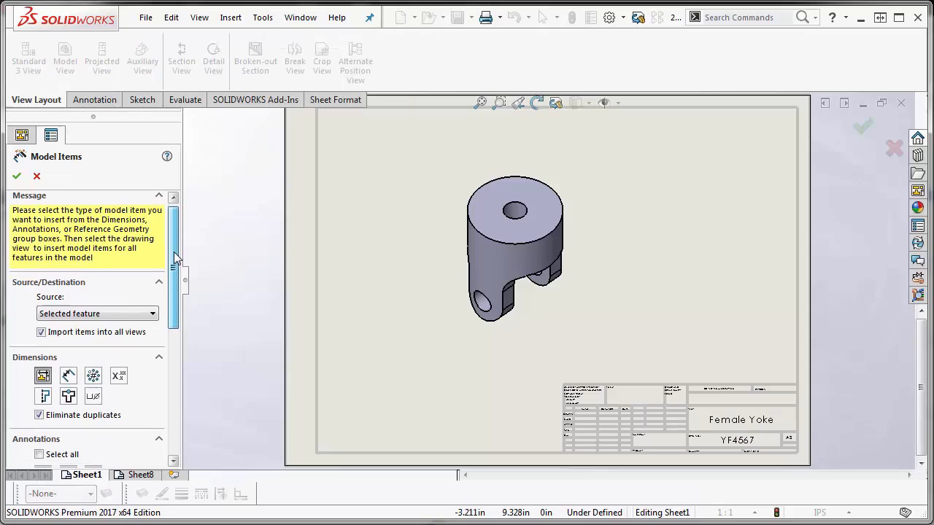
scroll(down, 3)
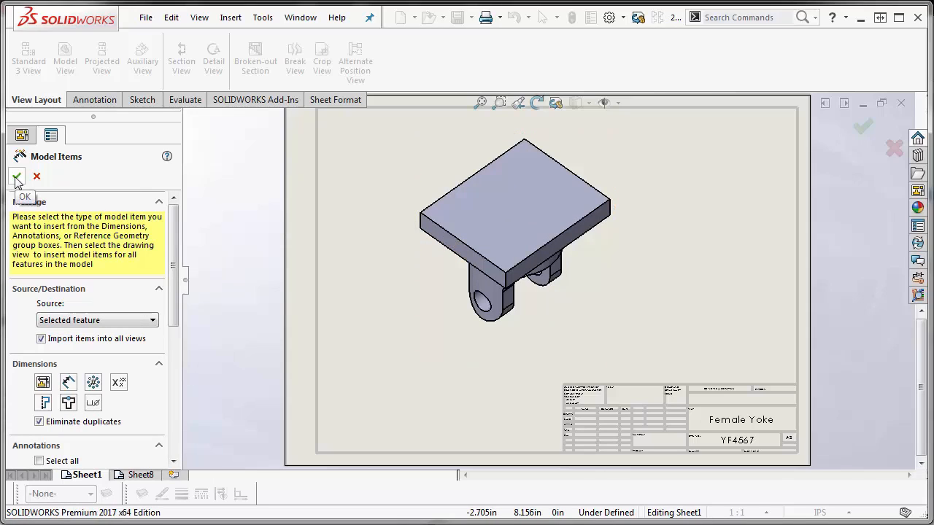
click(17, 178)
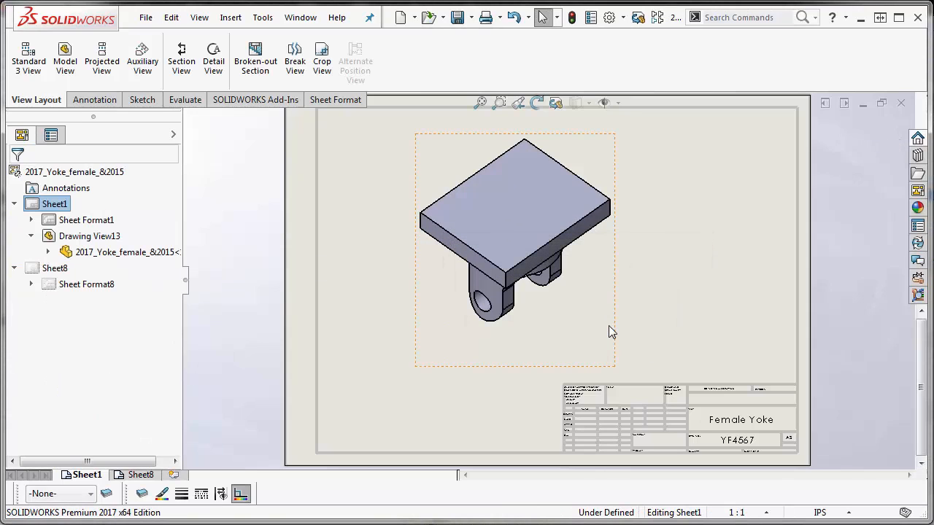